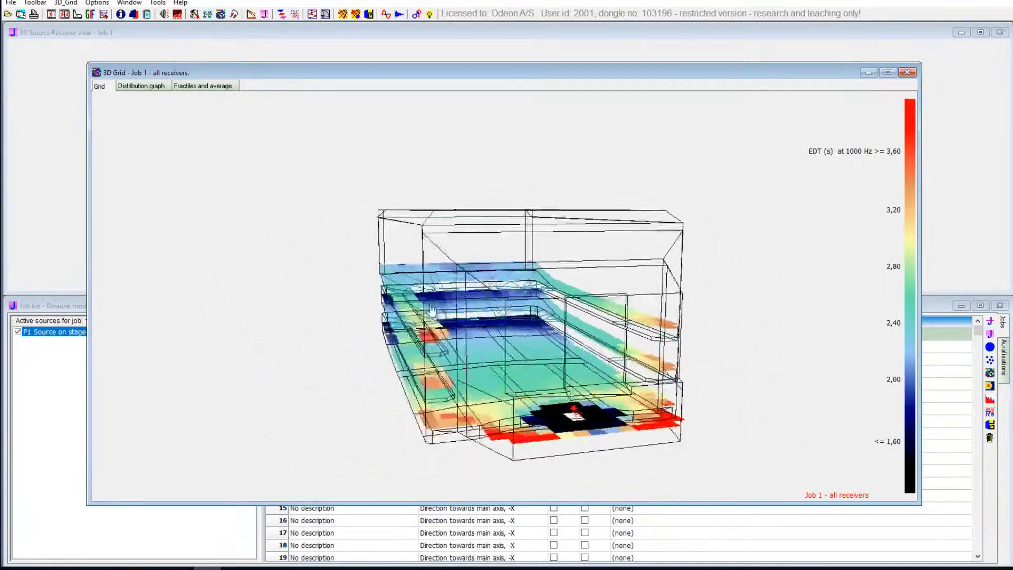
Orbit the hall to view the receiver grid map from above while stepping from EDT to T(20) at 4000 Hz.
{"action": "left_click_drag", "start_coordinate": [433, 310], "coordinate": [581, 329]}
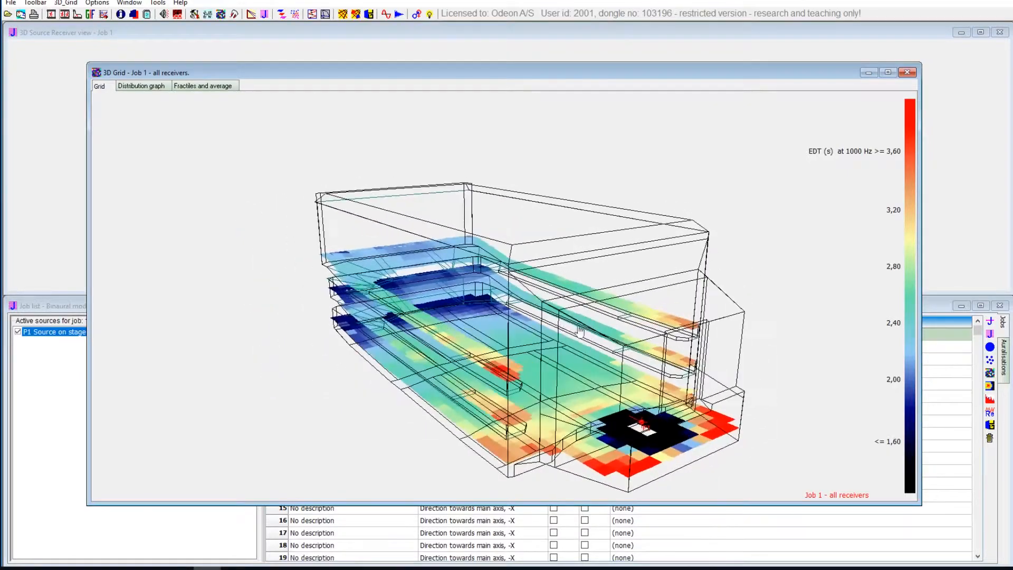
{"action": "left_click_drag", "start_coordinate": [578, 329], "coordinate": [698, 304]}
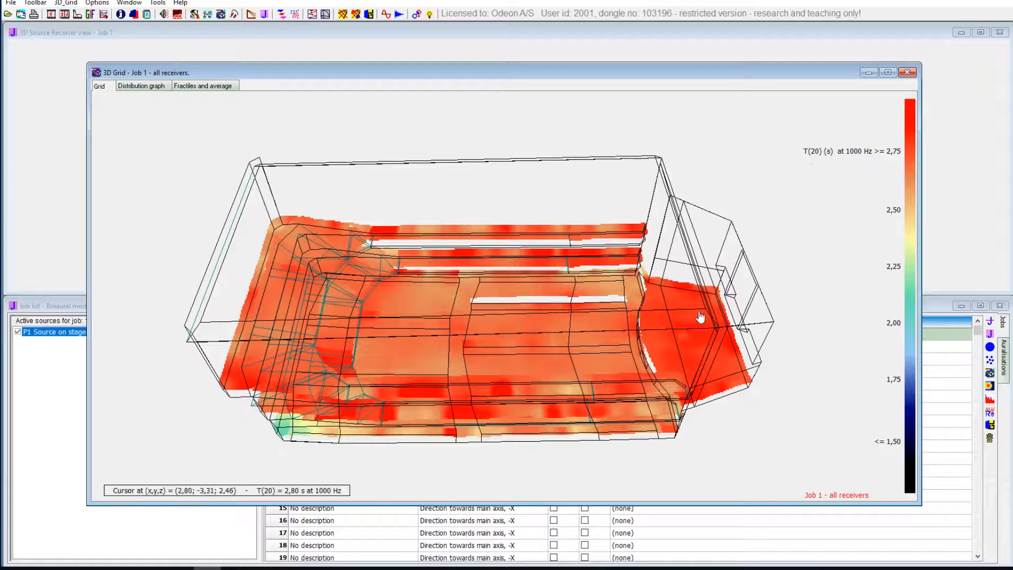
{"action": "mouse_move", "coordinate": [384, 314]}
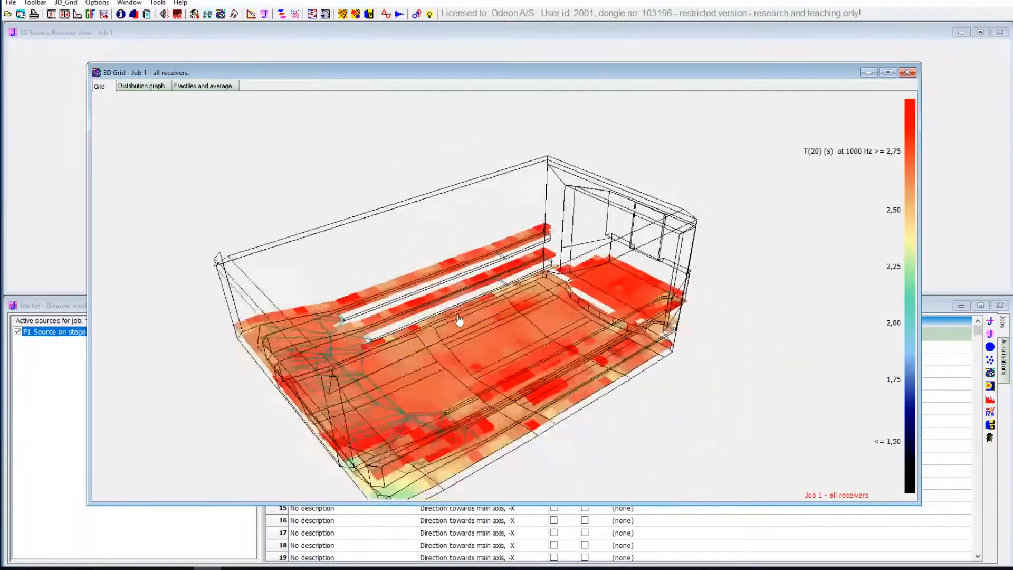
{"action": "left_click_drag", "start_coordinate": [459, 319], "coordinate": [481, 365]}
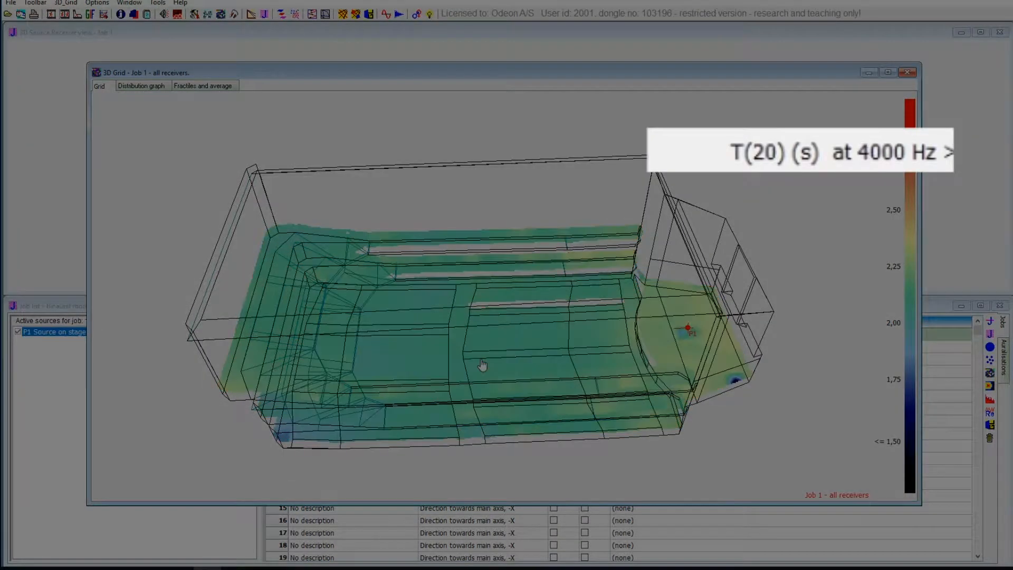
Switch the grid map to C(80) and orbit the hall to inspect it from 2000 Hz up to 8000 Hz.
{"action": "left_click", "coordinate": [947, 152]}
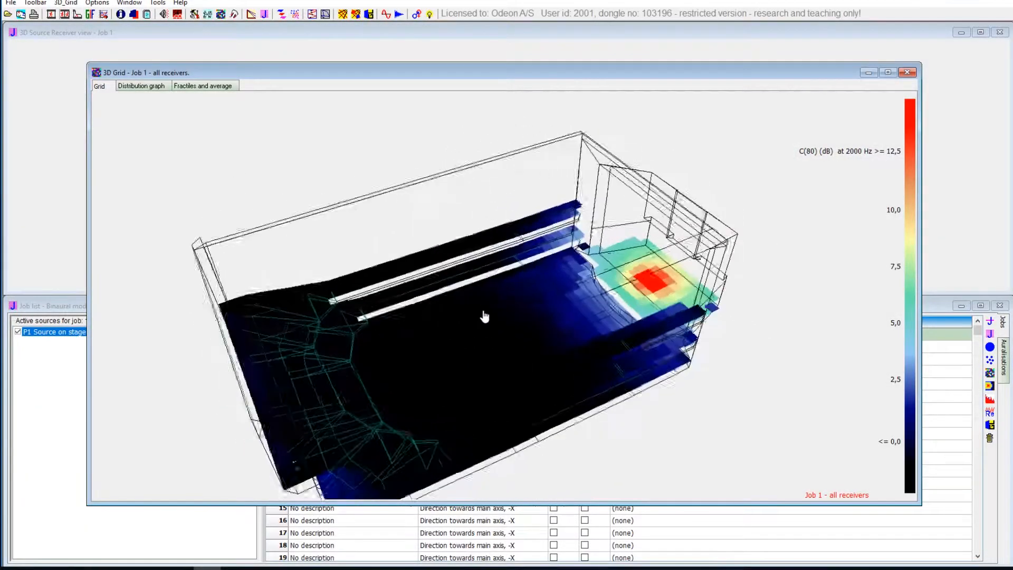
{"action": "left_click_drag", "start_coordinate": [485, 315], "coordinate": [557, 305]}
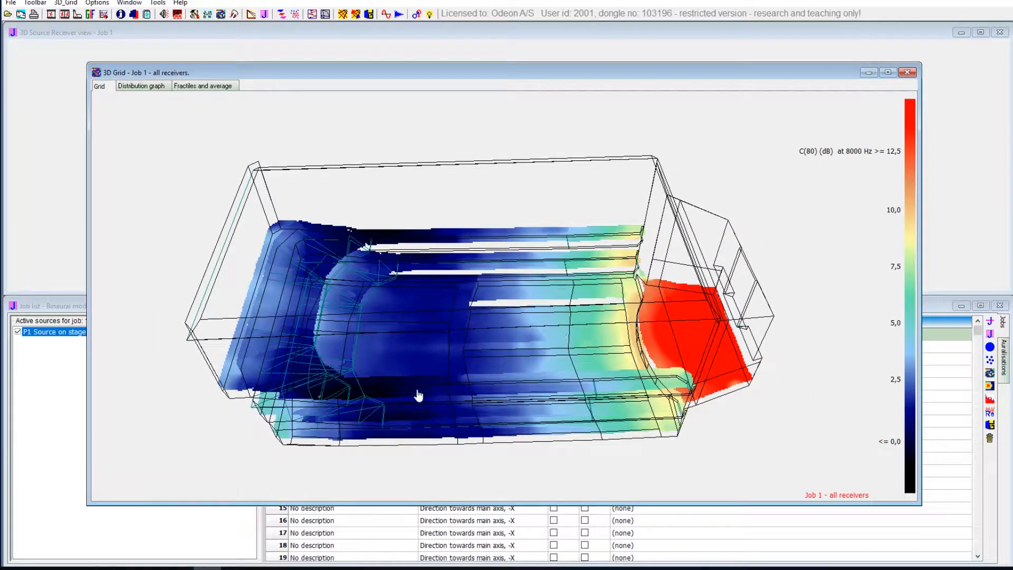
{"action": "mouse_move", "coordinate": [571, 381]}
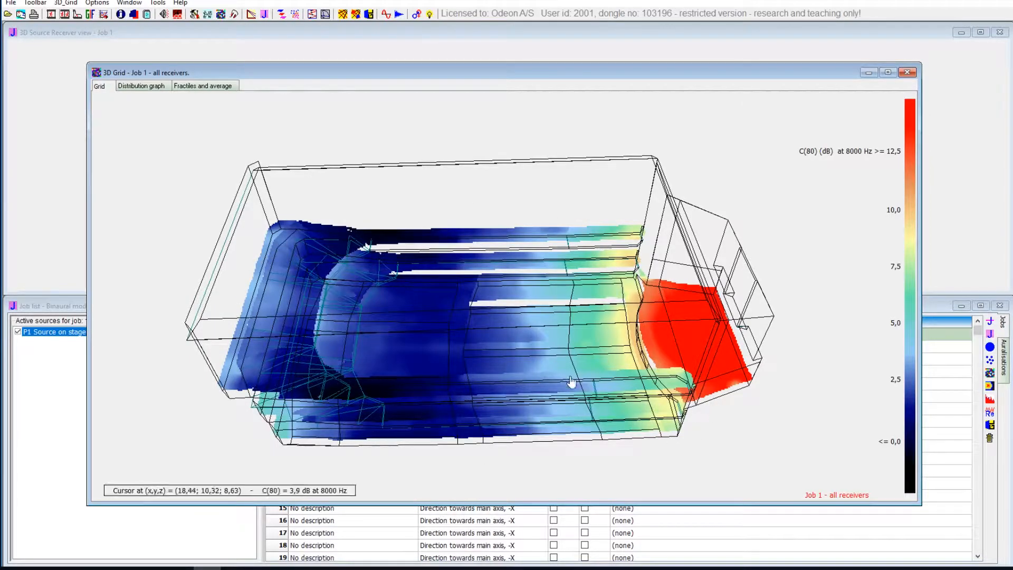
{"action": "left_click_drag", "start_coordinate": [570, 381], "coordinate": [541, 377]}
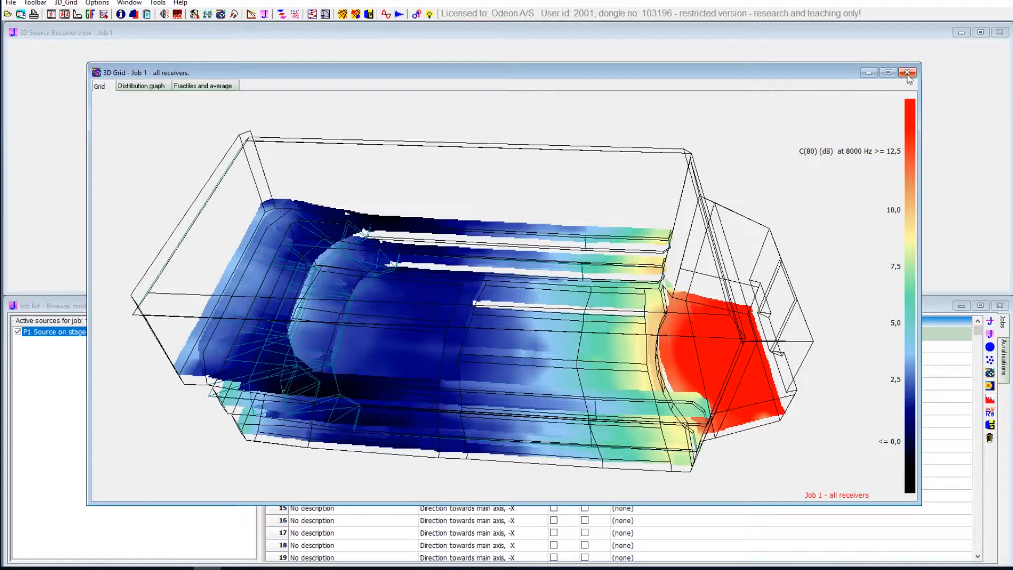
Close the 3D grid results map and return to the job list with the source–receiver view.
{"action": "left_click", "coordinate": [908, 73]}
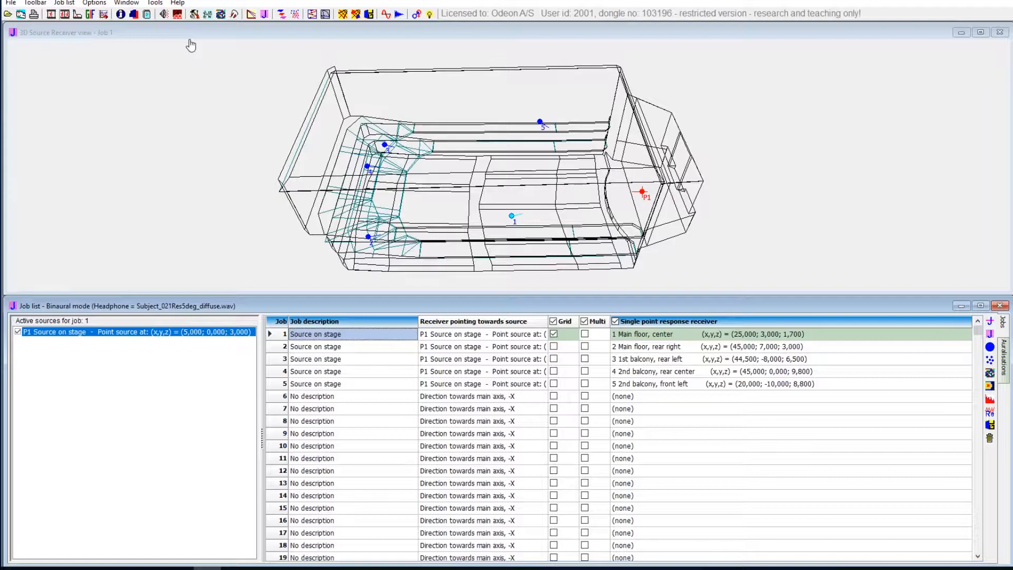
{"action": "left_click", "coordinate": [163, 14]}
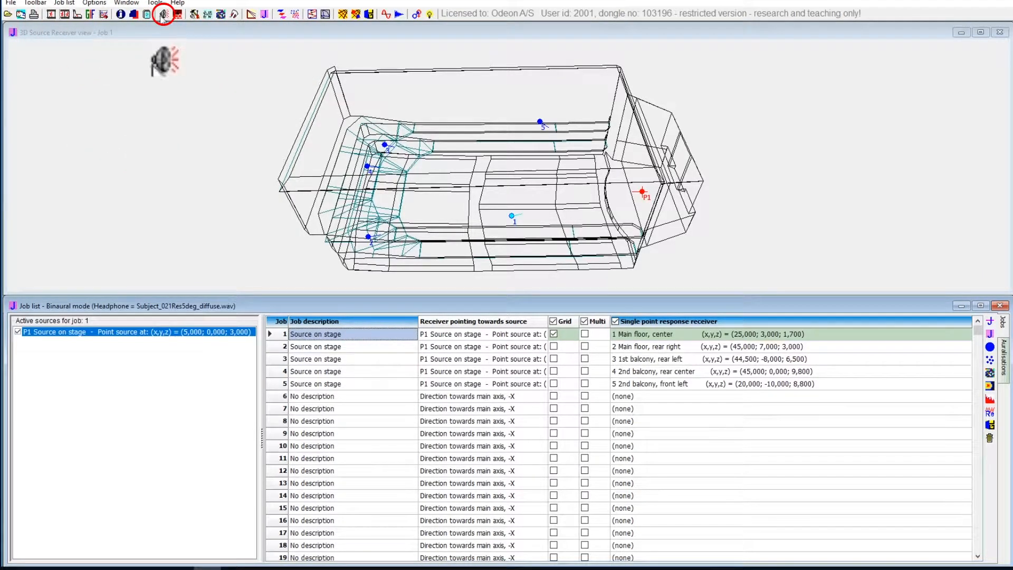
{"action": "mouse_move", "coordinate": [163, 14]}
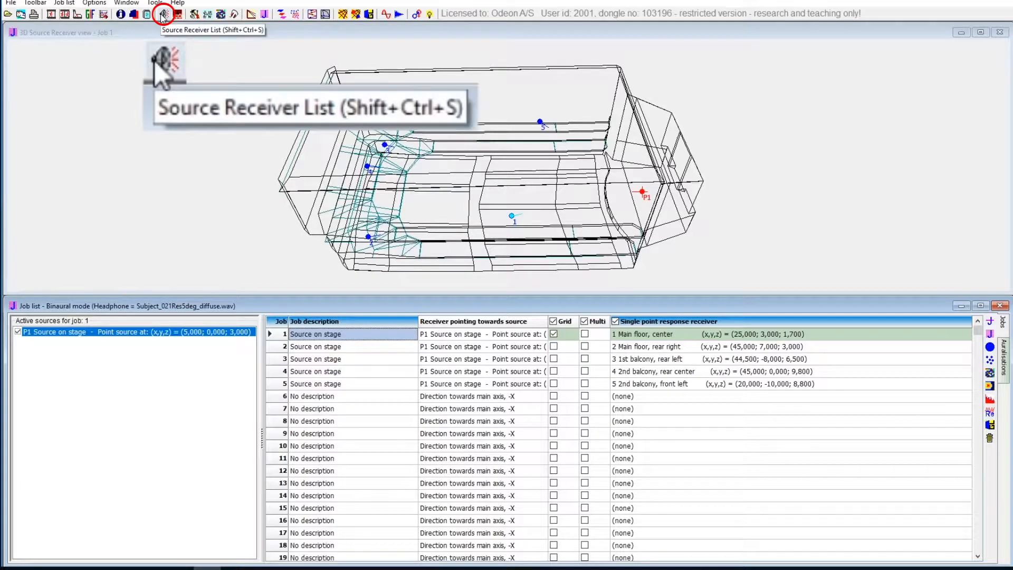
Show the Source-Receiver List with the stage source and five receiver positions for Job 1.
{"action": "left_click", "coordinate": [163, 12]}
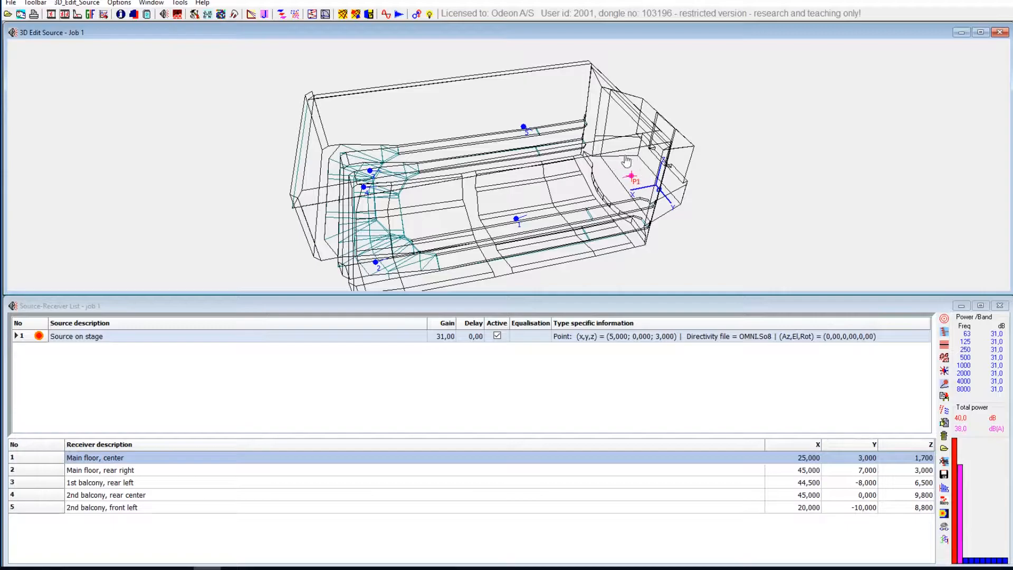
{"action": "mouse_move", "coordinate": [615, 185]}
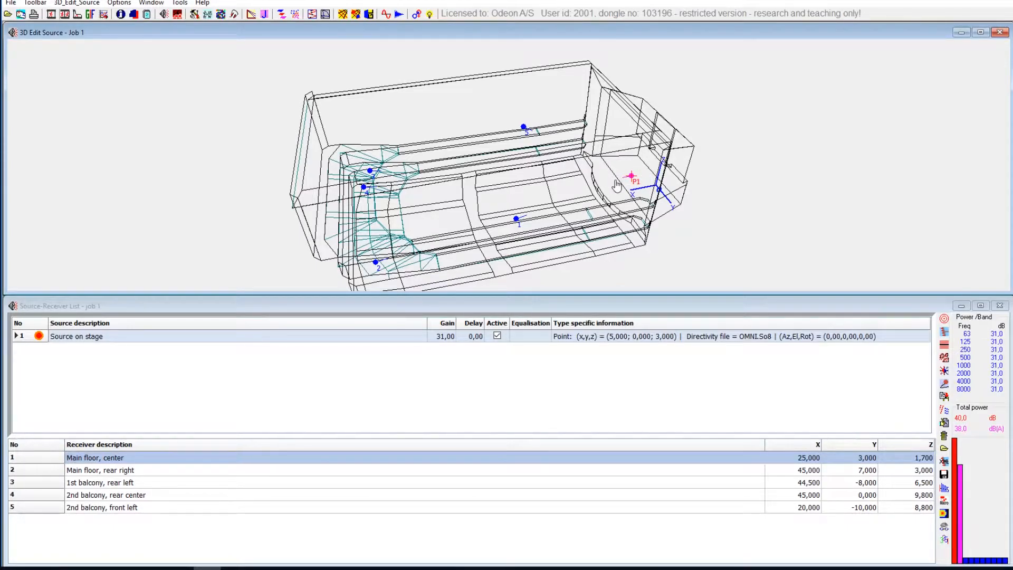
{"action": "left_click", "coordinate": [175, 14]}
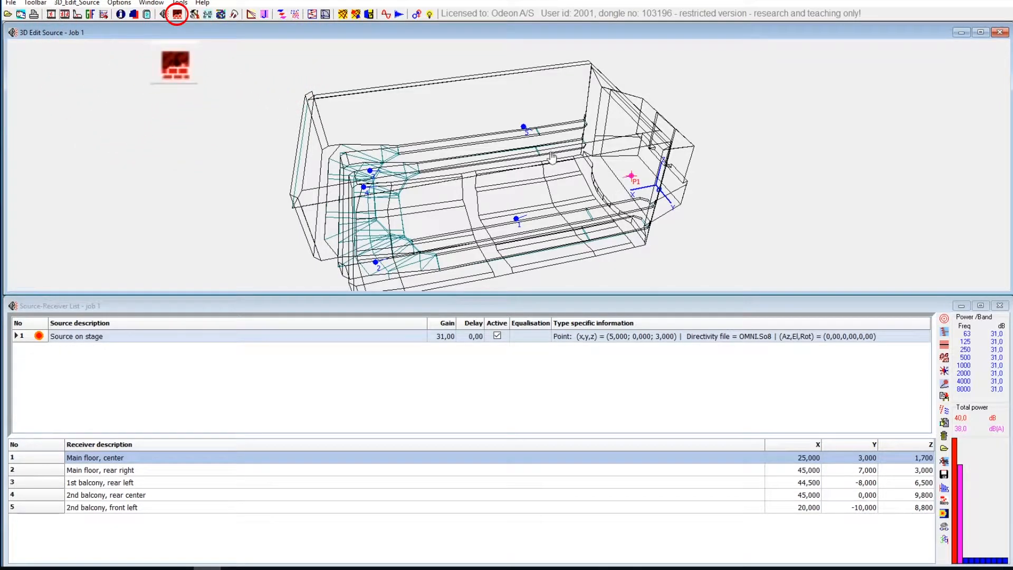
{"action": "mouse_move", "coordinate": [176, 14]}
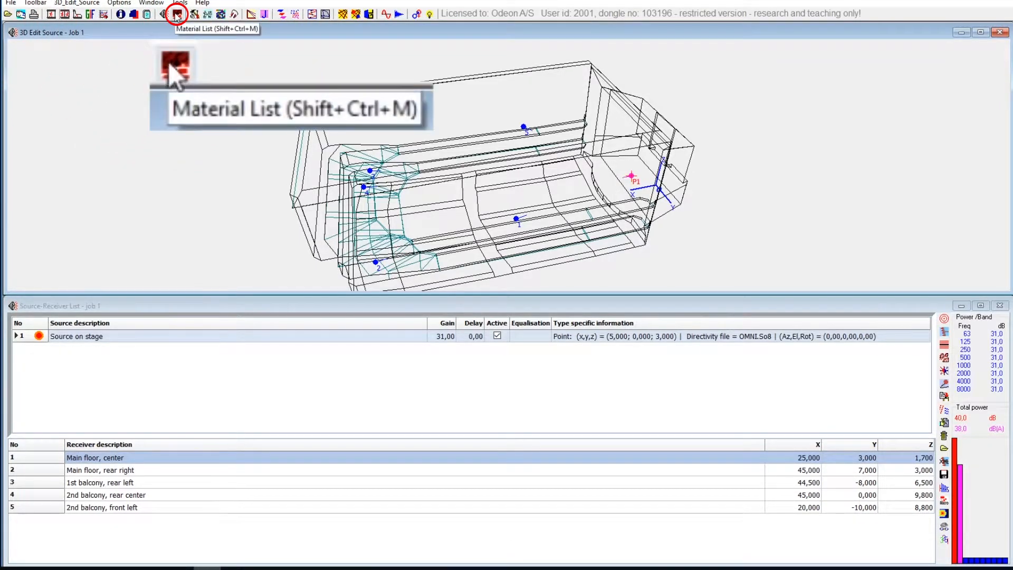
Browse the Material List, then show the Define Grid view with audience surfaces covered at 1.2 m spacing.
{"action": "left_click", "coordinate": [176, 14]}
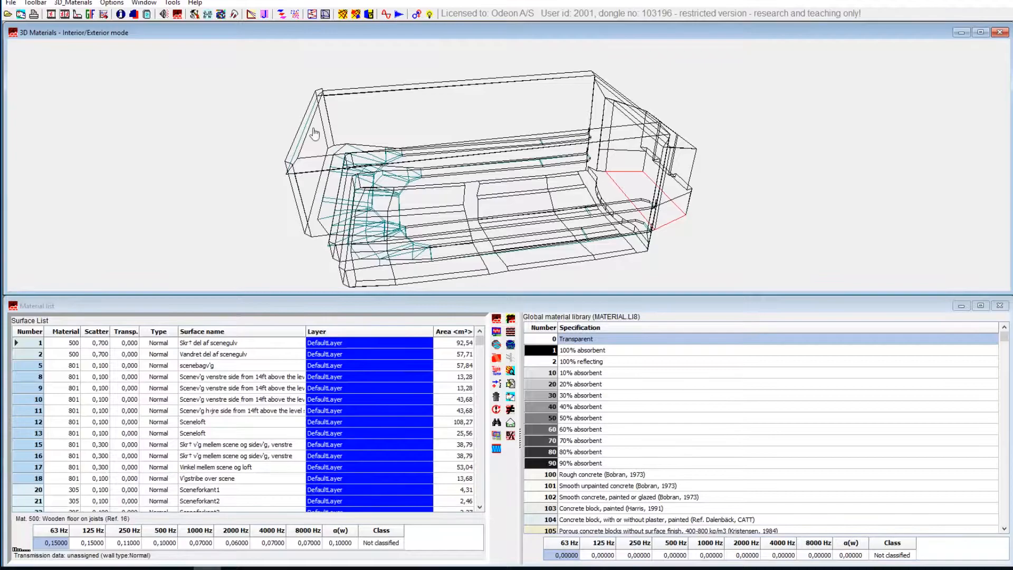
{"action": "left_click", "coordinate": [220, 14]}
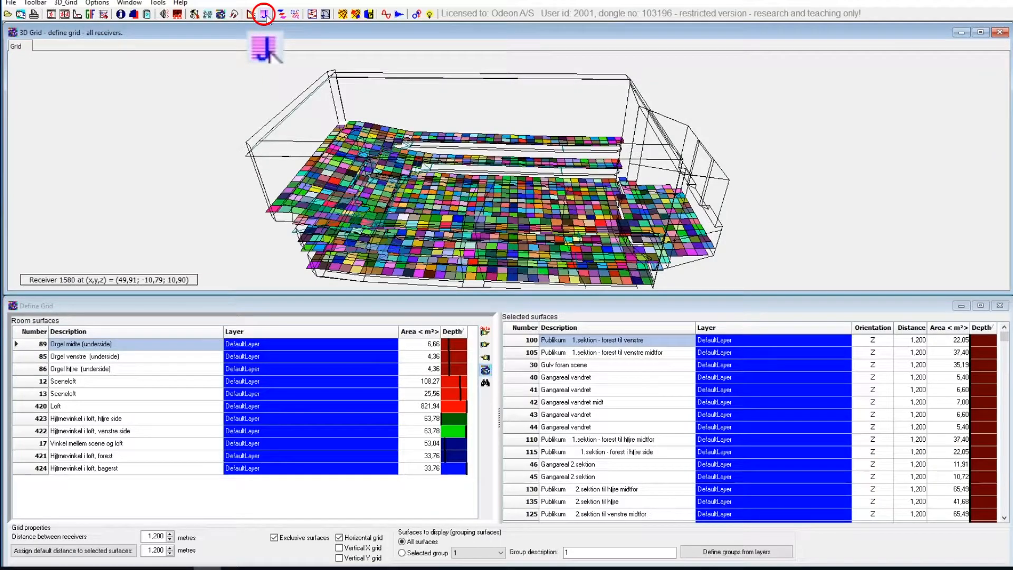
Close the Define Grid window, returning to the Job list where Job 1 has grid calculation ticked.
{"action": "left_click", "coordinate": [263, 13]}
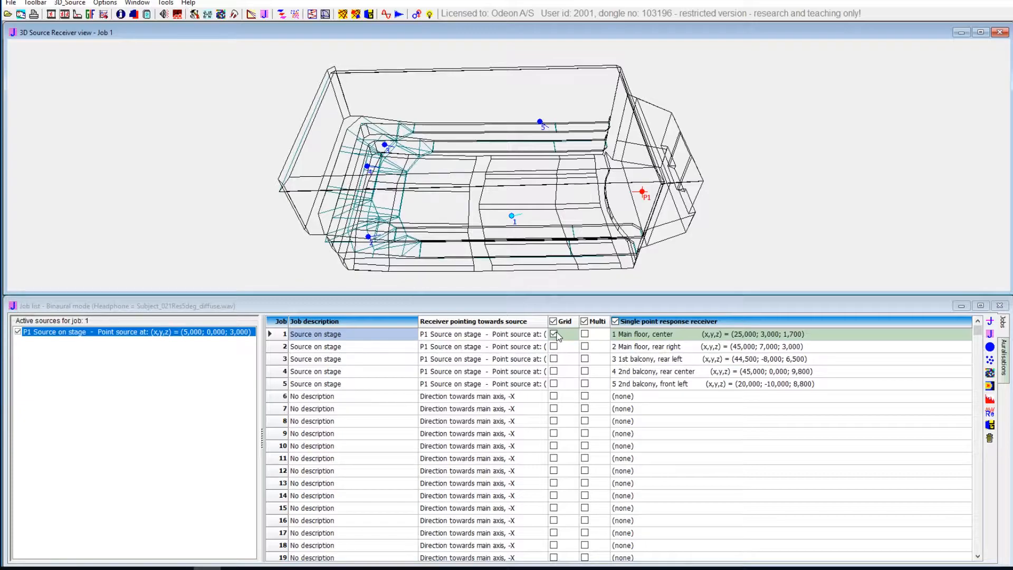
Toggle Job 1's Grid calculation checkbox off and on twice, leaving it ticked.
{"action": "left_click", "coordinate": [554, 334]}
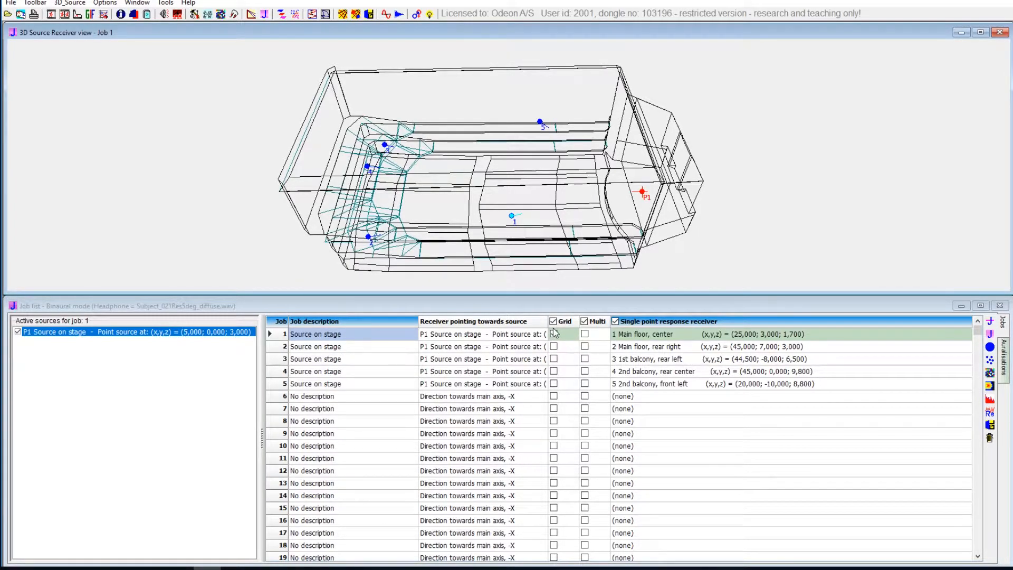
{"action": "left_click", "coordinate": [552, 334]}
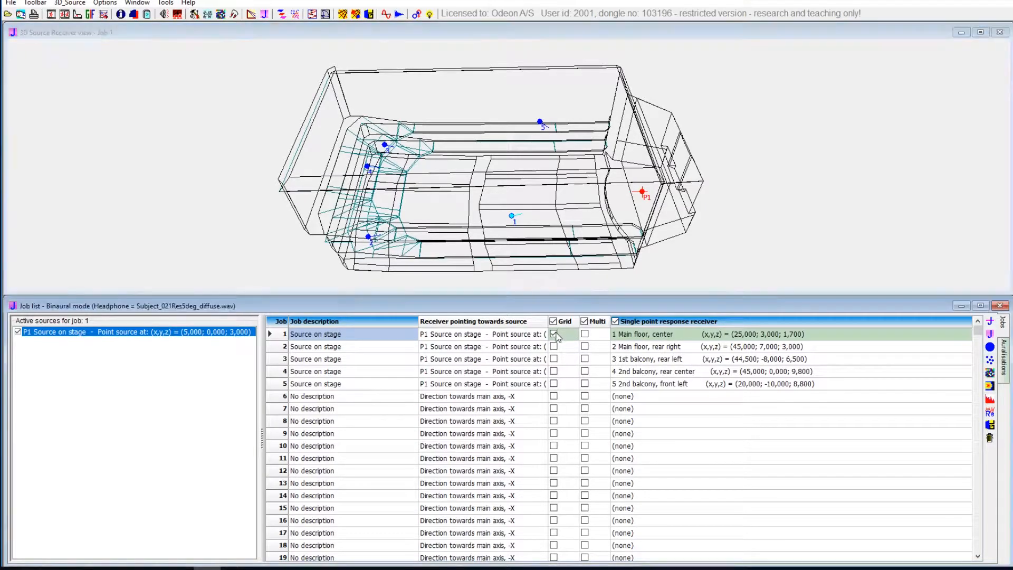
{"action": "left_click", "coordinate": [553, 334]}
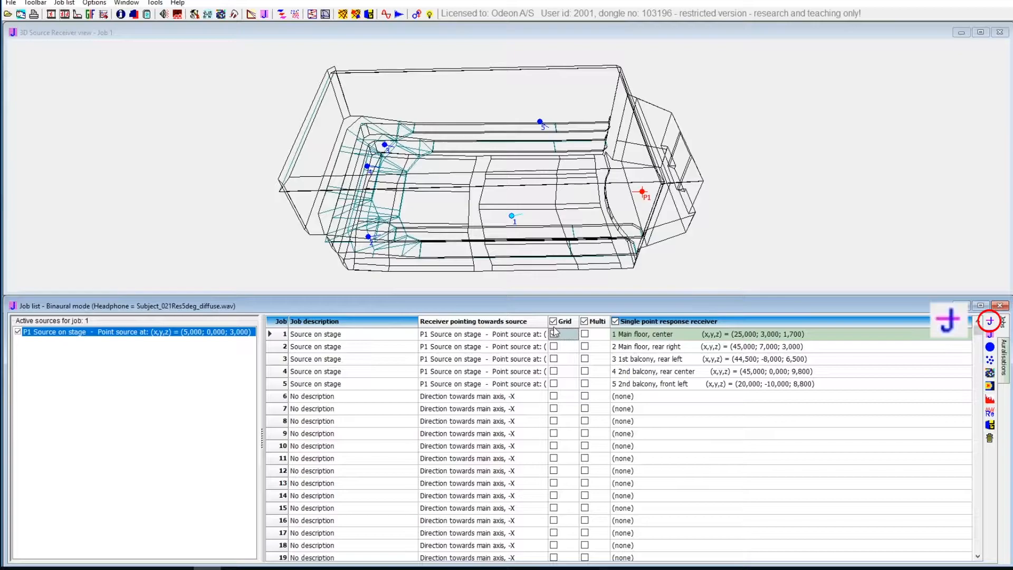
{"action": "left_click", "coordinate": [554, 335]}
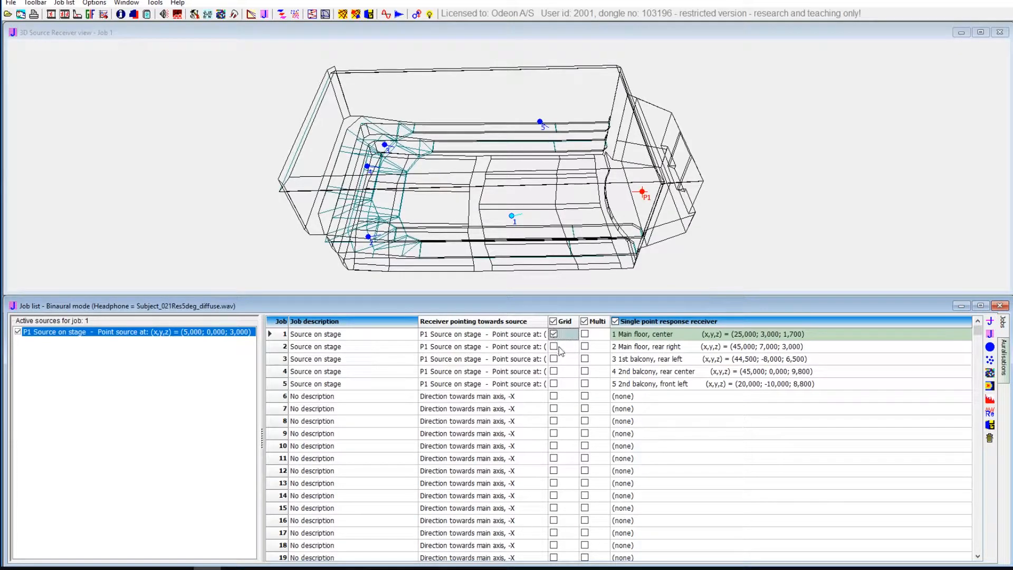
{"action": "mouse_move", "coordinate": [842, 355]}
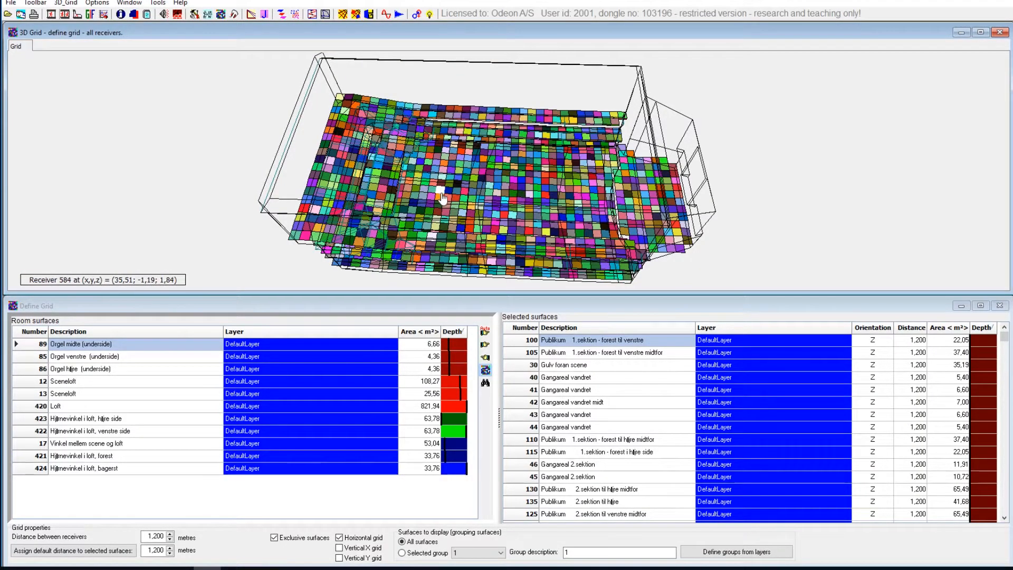
Close Define Grid and reopen Job 1's 3D grid map plotting EDT at 1000 Hz.
{"action": "left_click", "coordinate": [264, 13]}
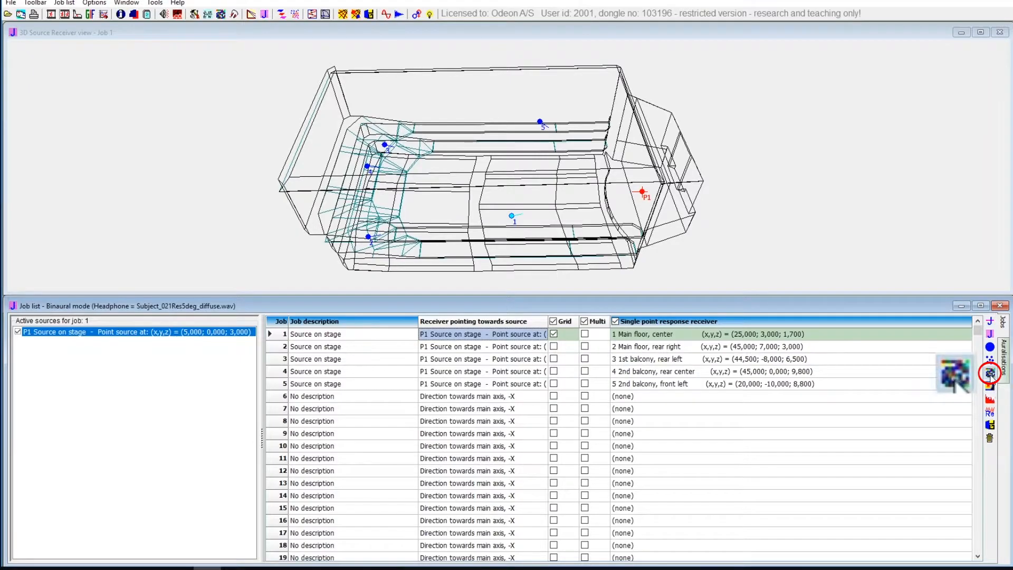
{"action": "left_click", "coordinate": [989, 374]}
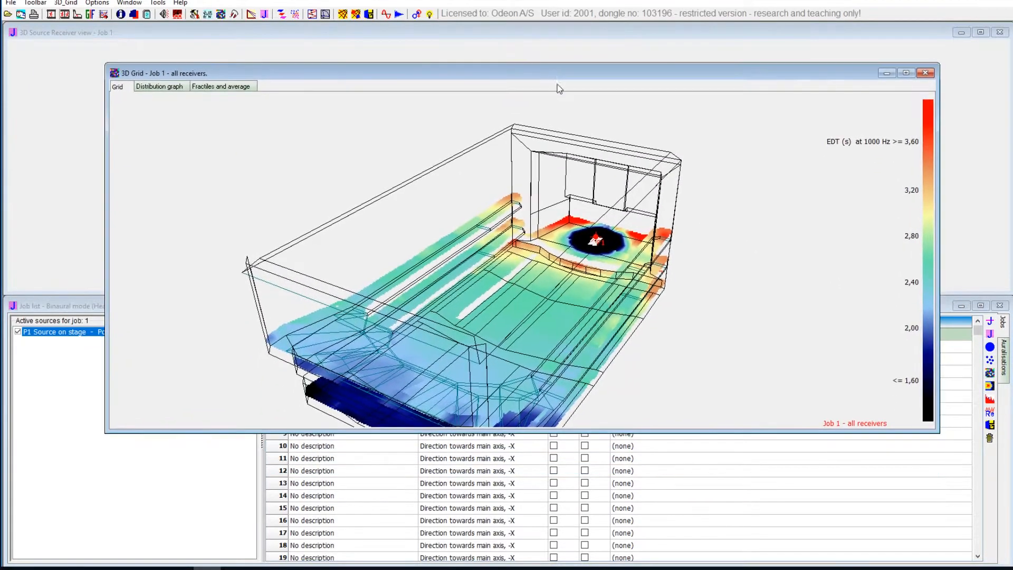